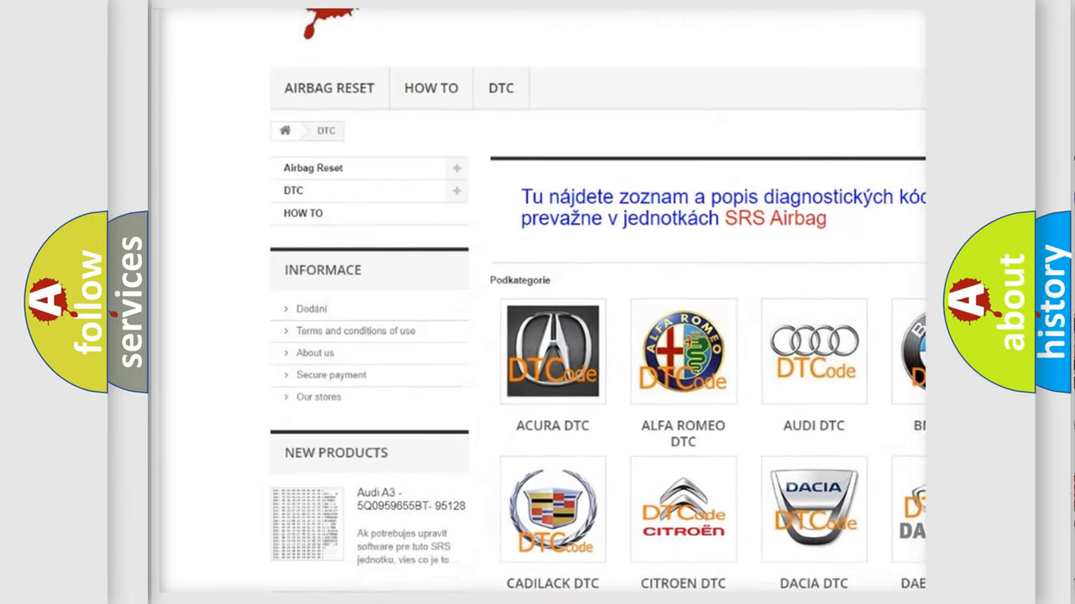
Step: Open the AUDI tile from the DTC brand list to show its diagnostic code subcategories
{"action": "scroll", "scroll_direction": "down", "scroll_amount": 3}
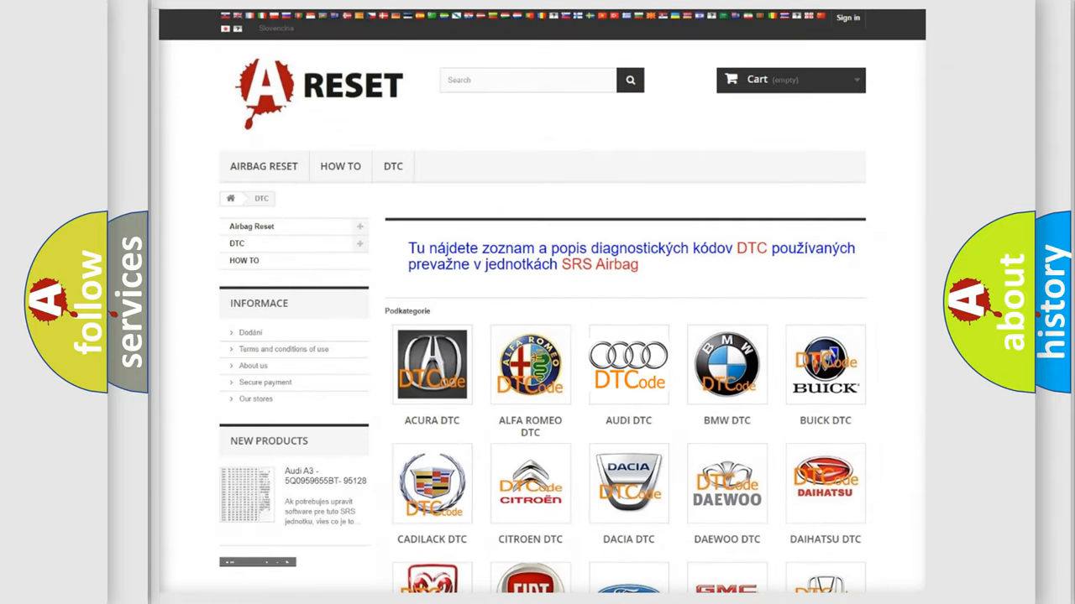
{"action": "left_click", "coordinate": [628, 364]}
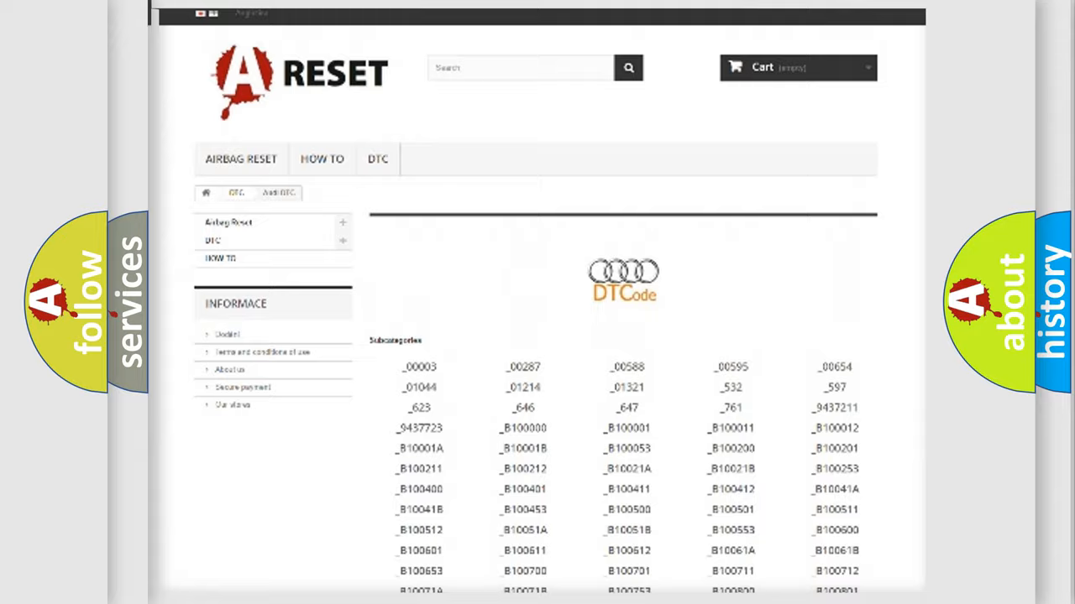